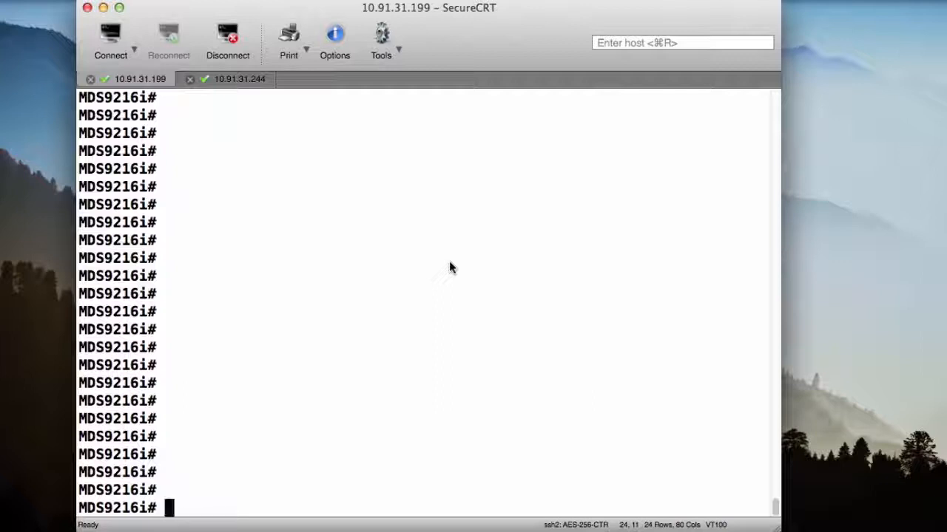
Run 'show vsan membership' to list the interfaces assigned to each VSAN.
{"action": "type", "text": "show"}
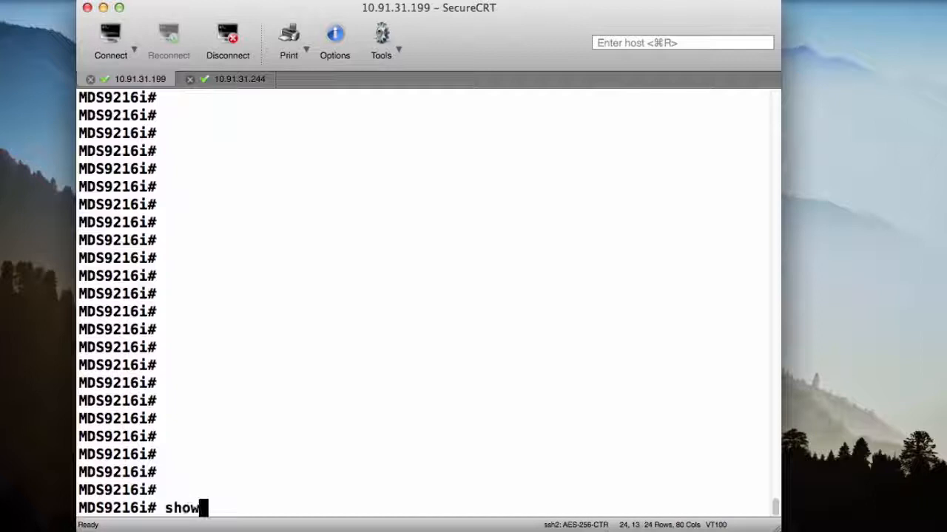
{"action": "type", "text": "vsan m"}
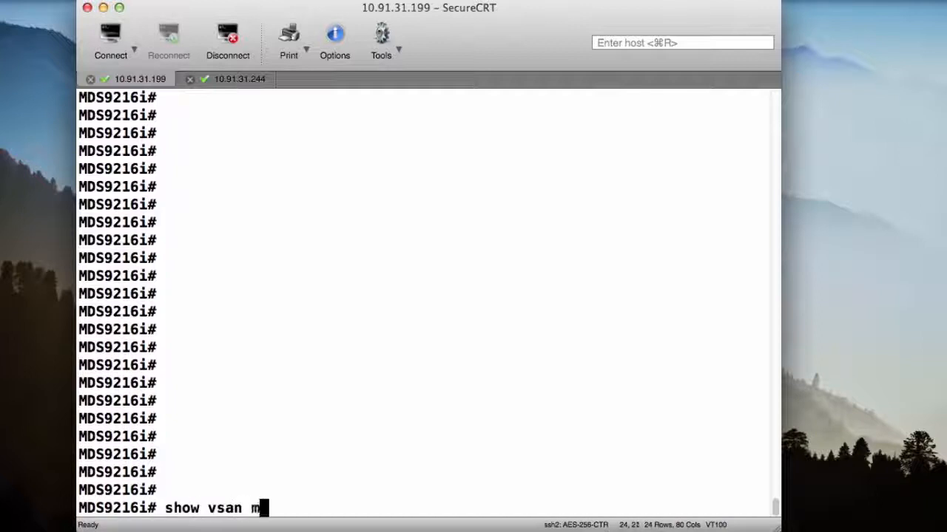
{"action": "type", "text": "embership"}
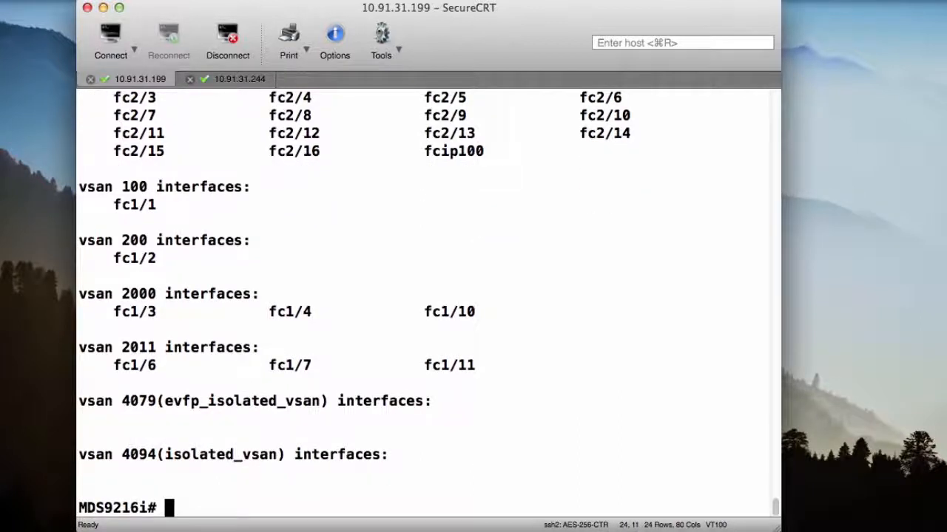
Run 'sh running-config vsan' and page through VSAN database, zones, zonesets and interfaces to the end.
{"action": "type", "text": "sh running-config"}
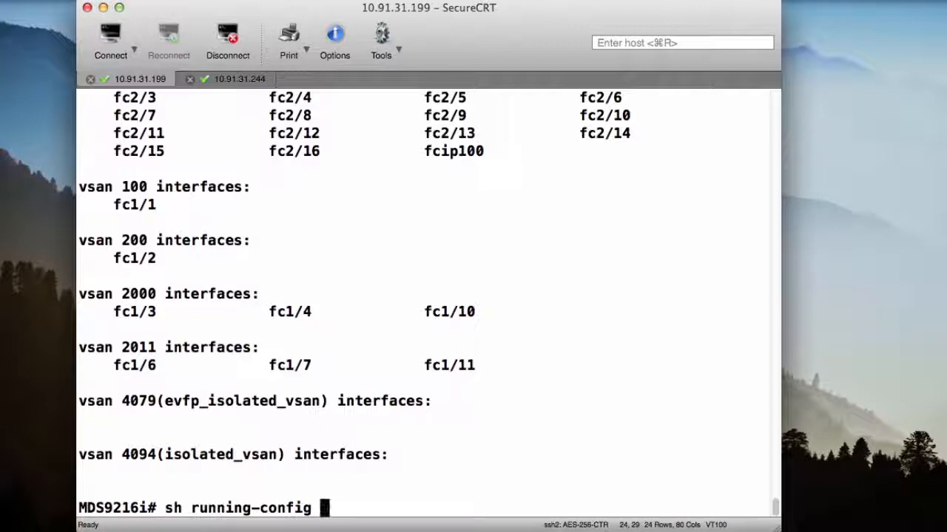
{"action": "type", "text": "vsan"}
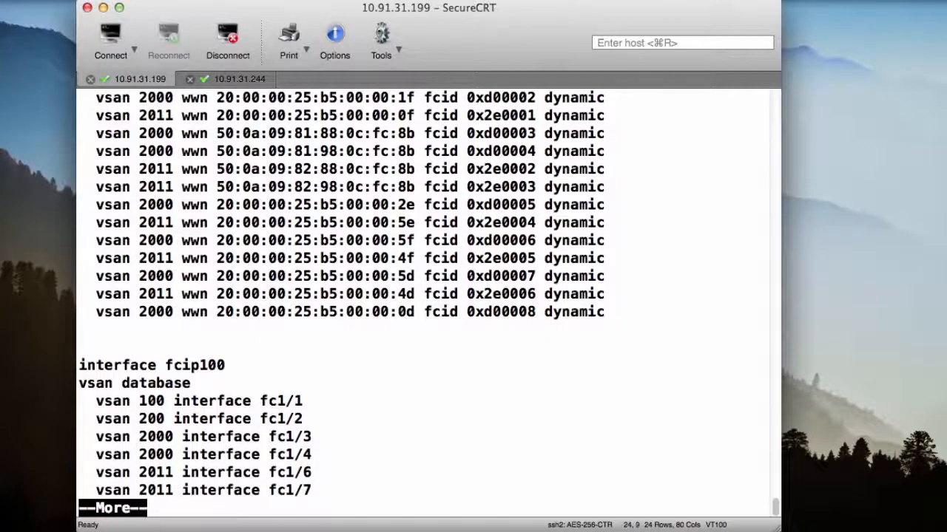
{"action": "key", "text": "space"}
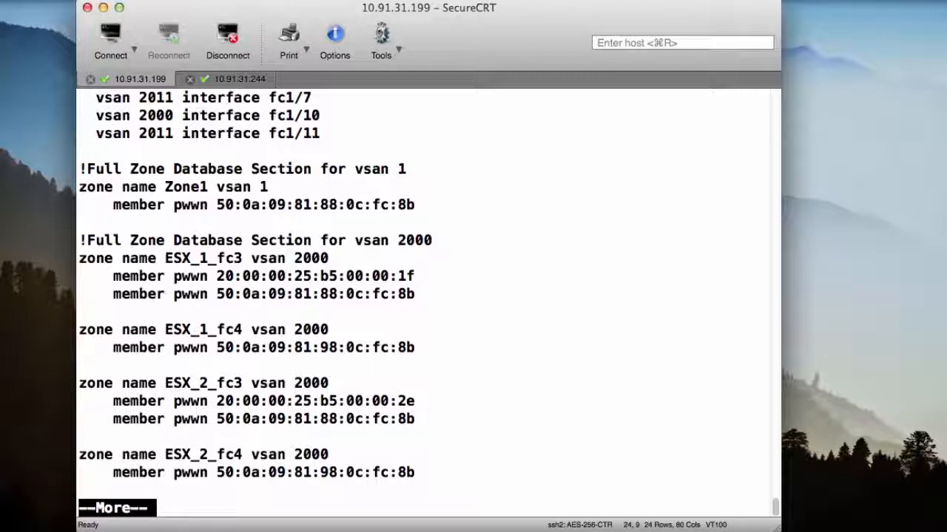
{"action": "key", "text": "space"}
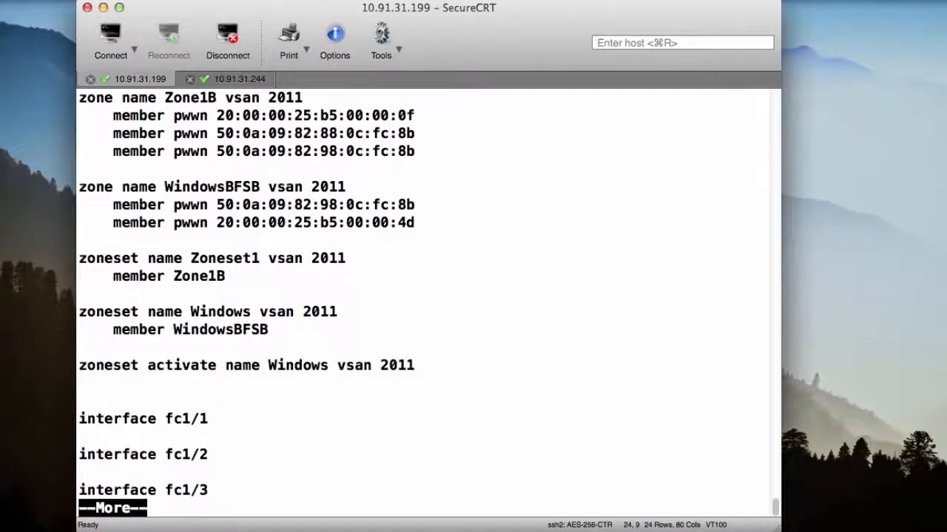
{"action": "key", "text": "space"}
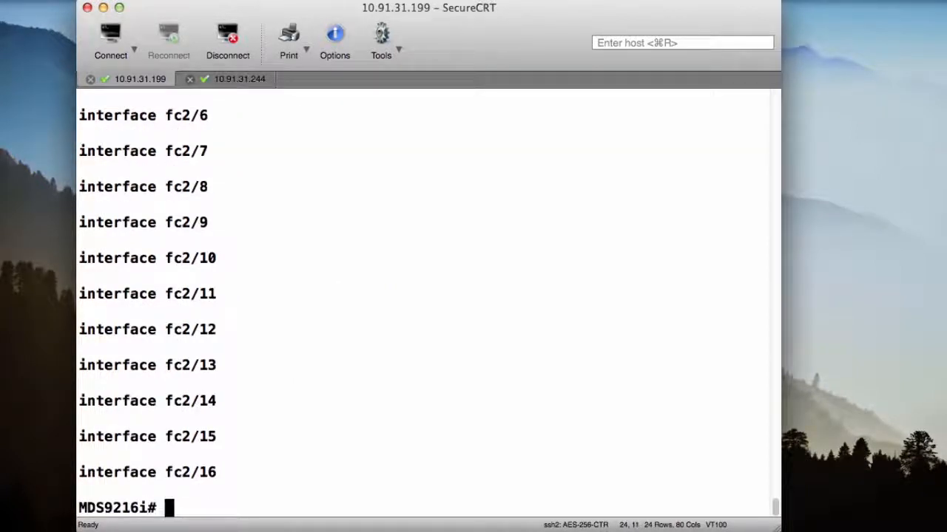
Run 'sh startup-config vsan' and page through the saved VSAN configuration with VSAN_2000 and VSAN_2011.
{"action": "type", "text": "s"}
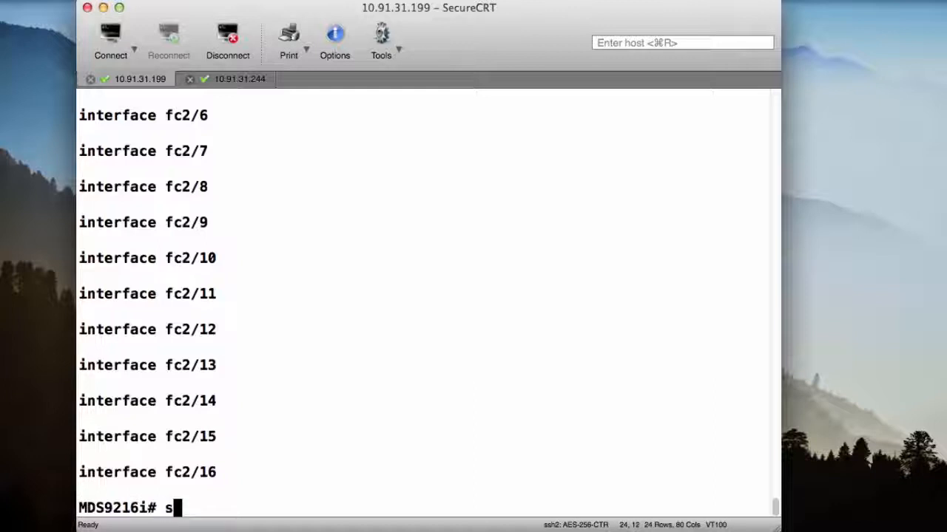
{"action": "type", "text": "h star"}
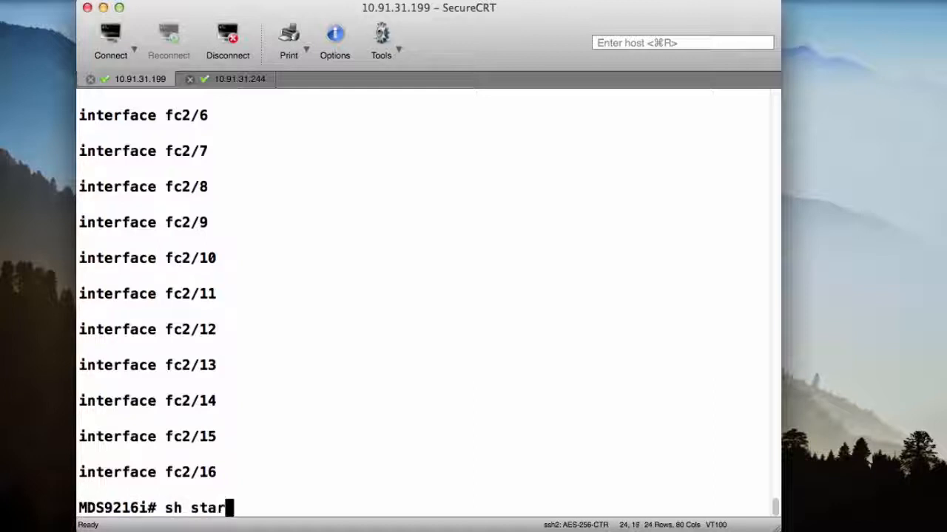
{"action": "type", "text": "tup-config vs"}
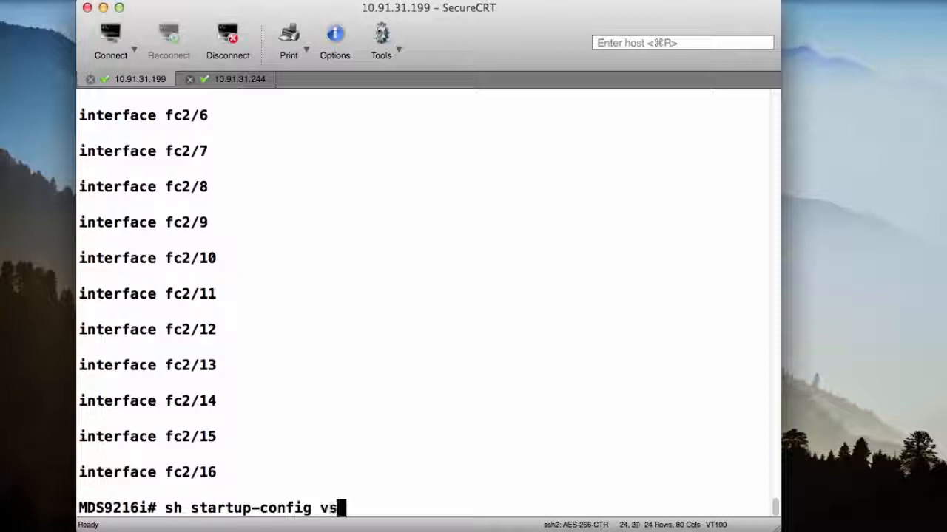
{"action": "type", "text": "an"}
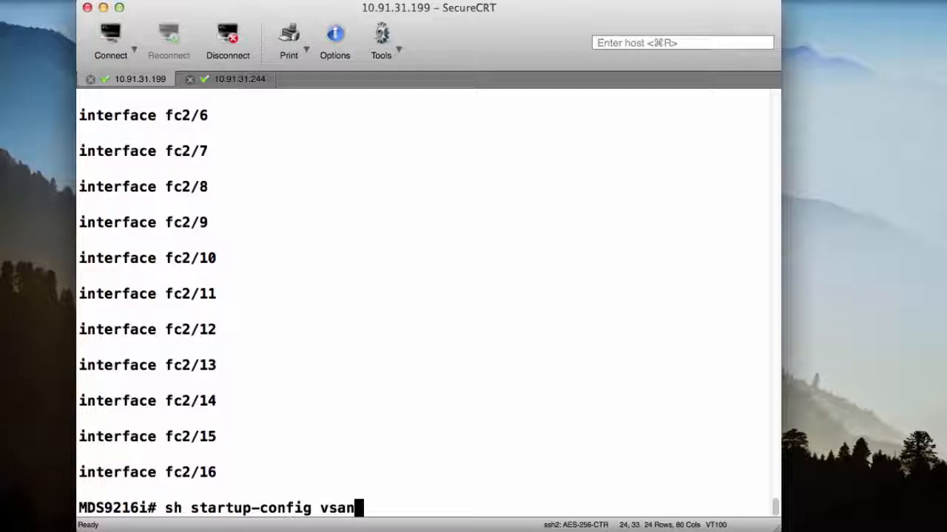
{"action": "key", "text": "Return"}
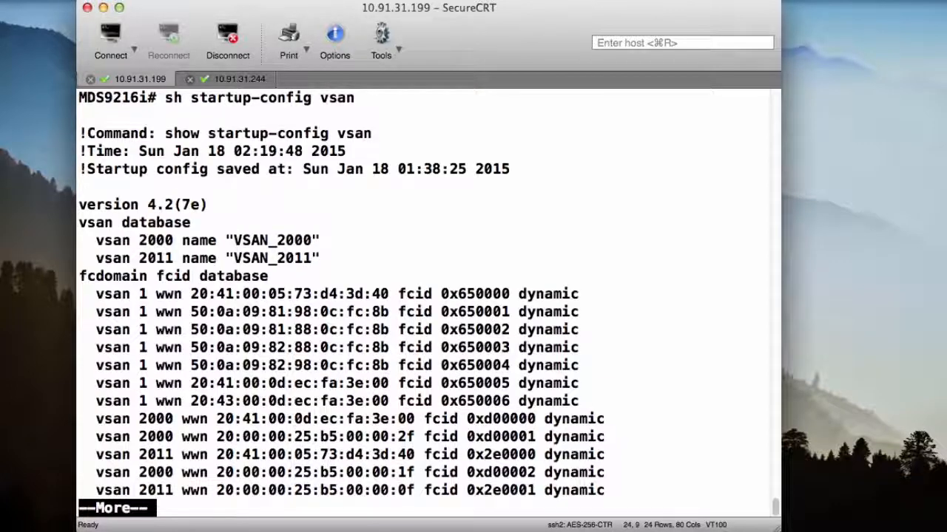
{"action": "key", "text": "space"}
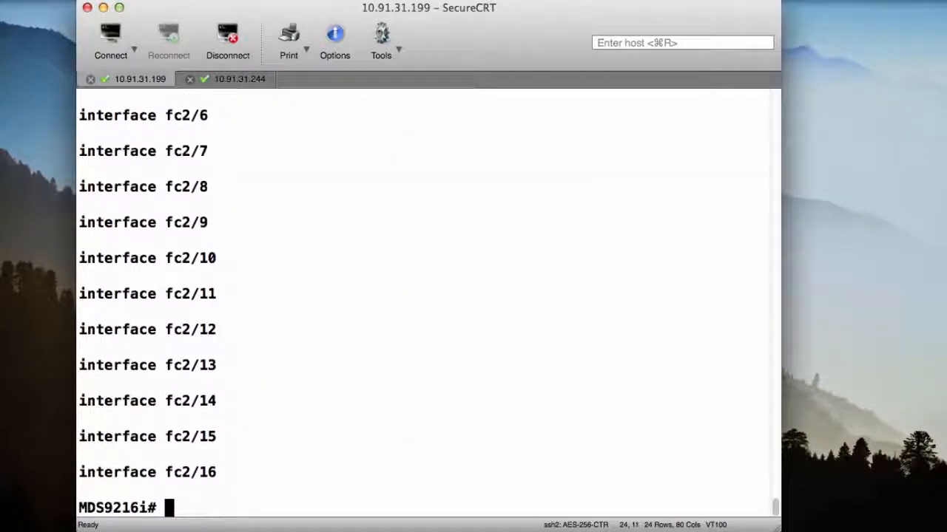
Run 'sh vsan usage' to report five configured VSANs and the available ranges.
{"action": "type", "text": "sh vsan usage"}
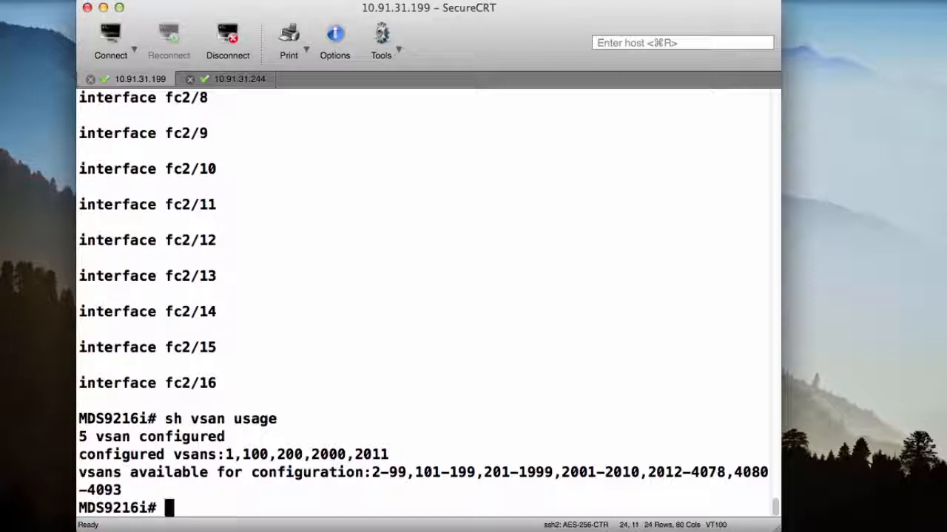
{"action": "type", "text": "sh"}
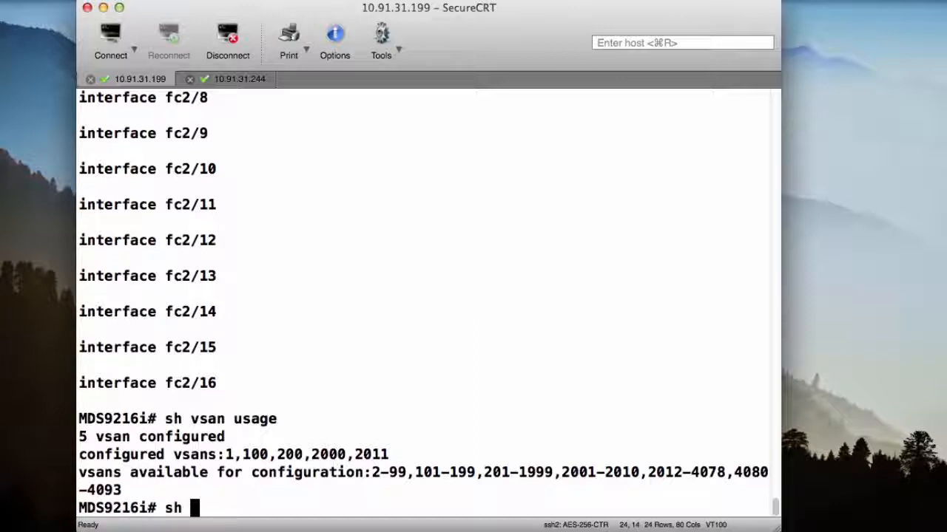
{"action": "type", "text": "vsan 1"}
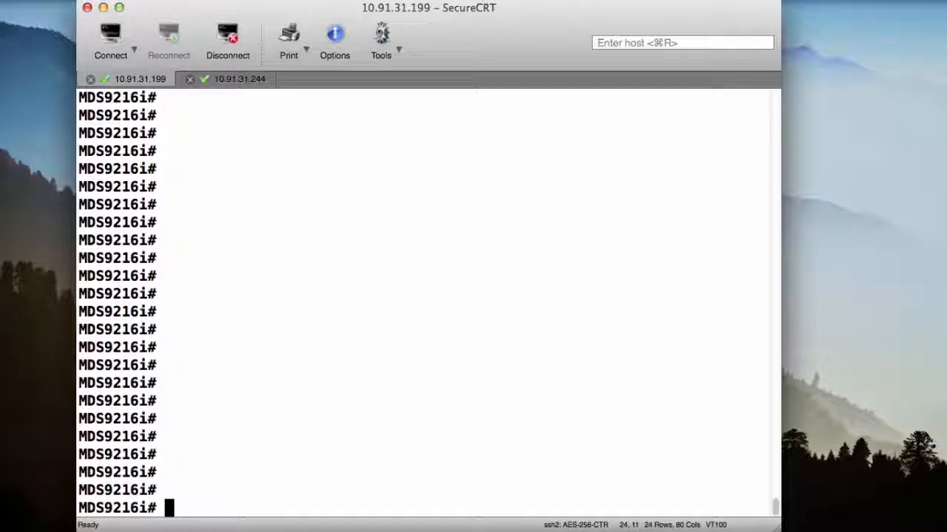
Enter 'sh vsan 100-110' at the prompt without running it yet.
{"action": "type", "text": "sh"}
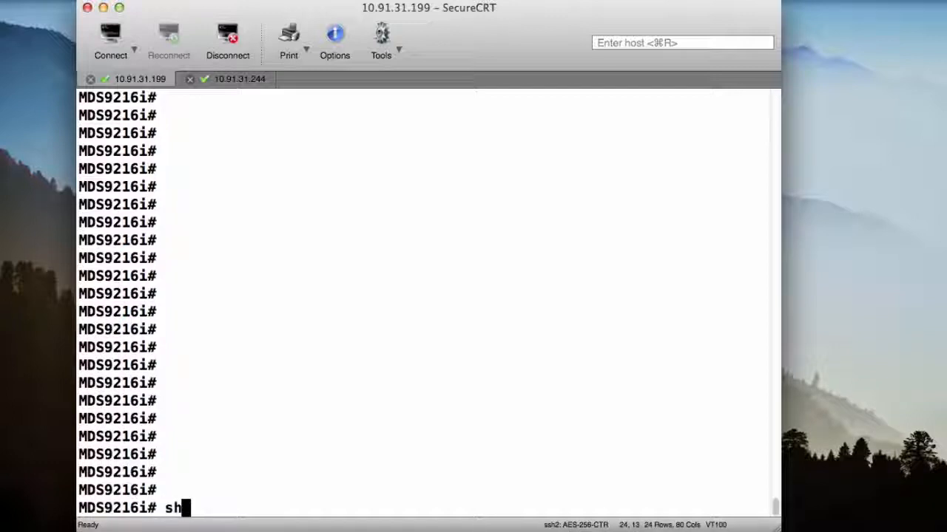
{"action": "type", "text": "vsan 100"}
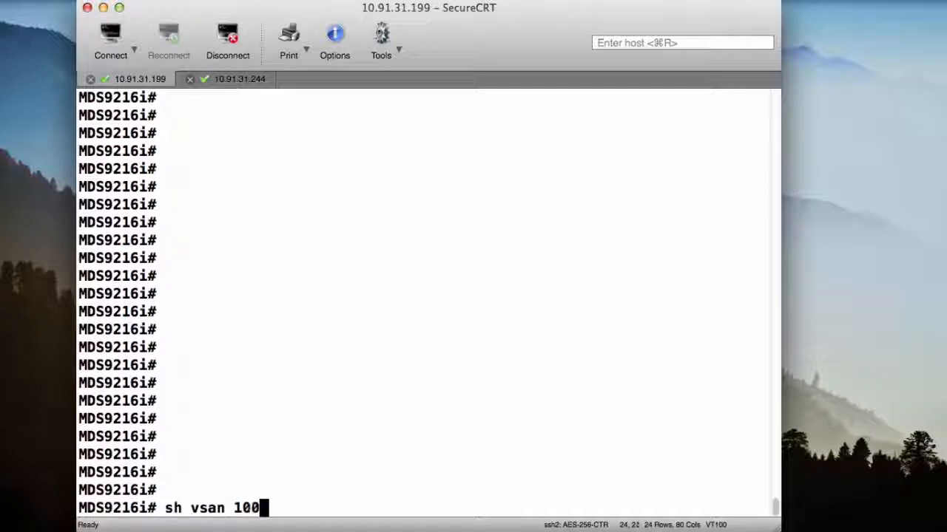
{"action": "type", "text": "-110"}
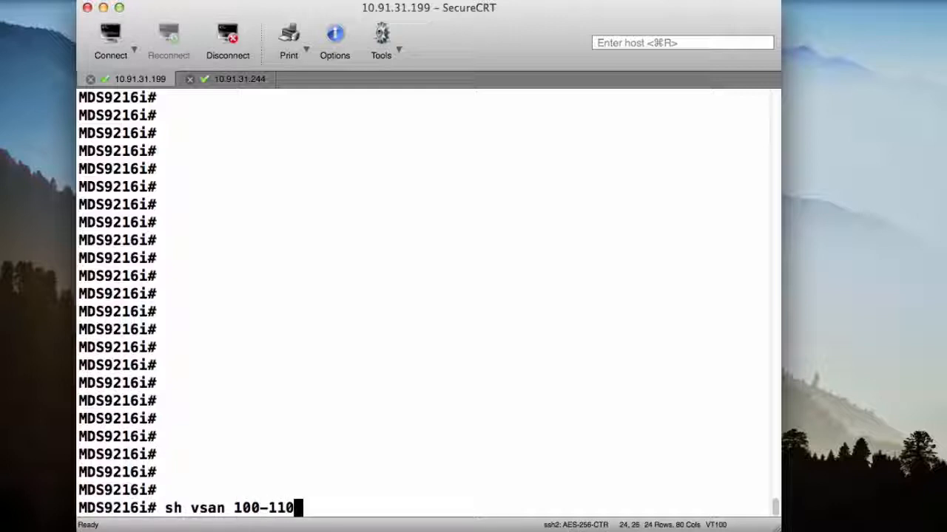